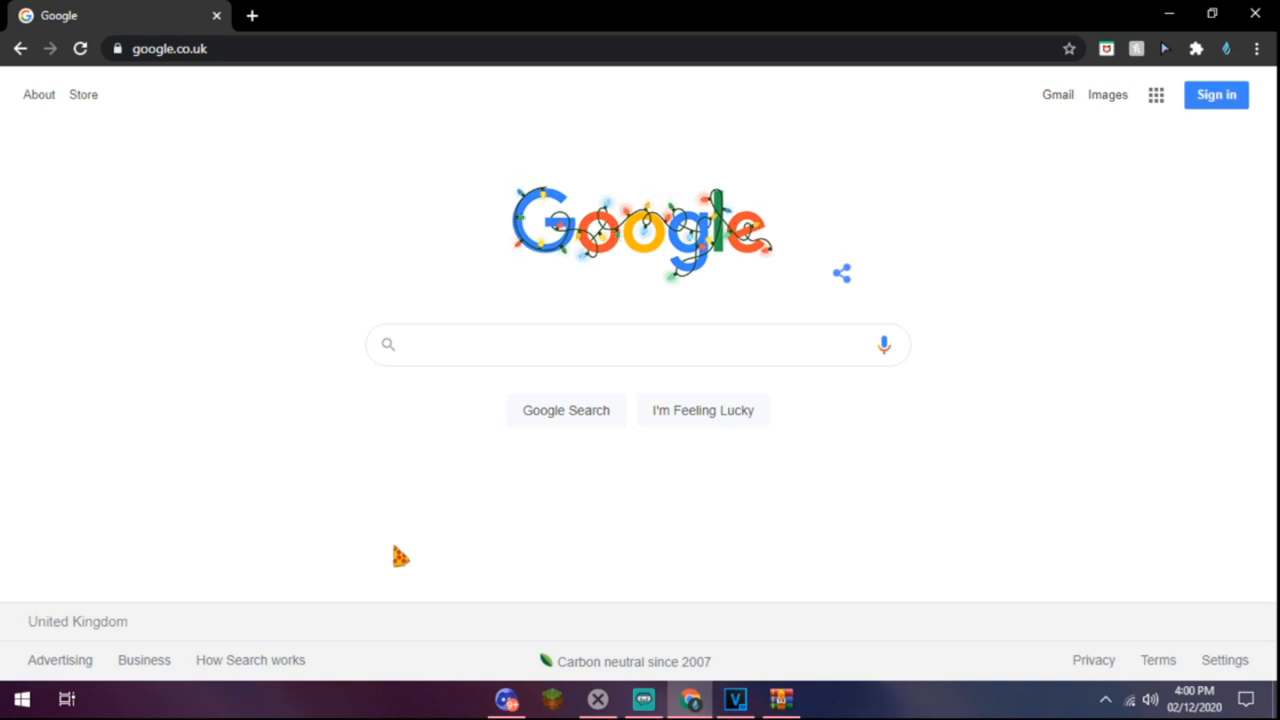
Extract the downloaded v2 zip with WinRAR so the v2 folder lands on the desktop.
{"action": "left_click", "coordinate": [170, 48]}
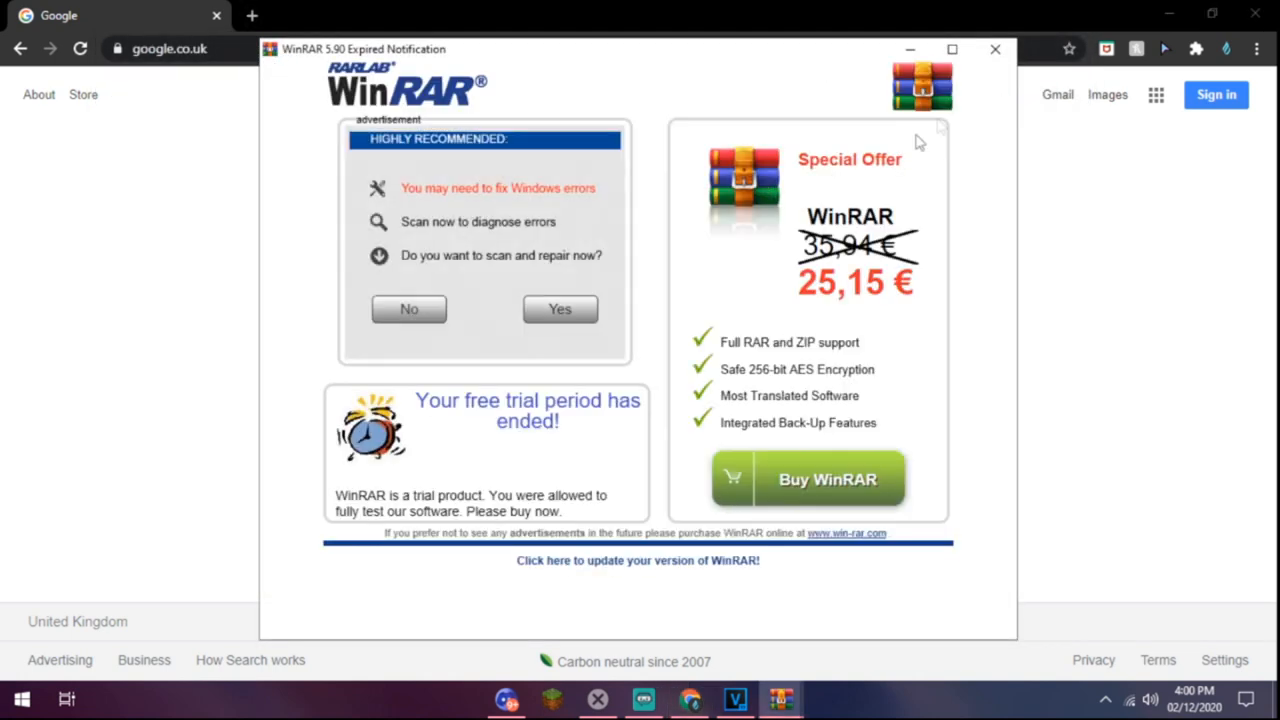
{"action": "left_click", "coordinate": [996, 48]}
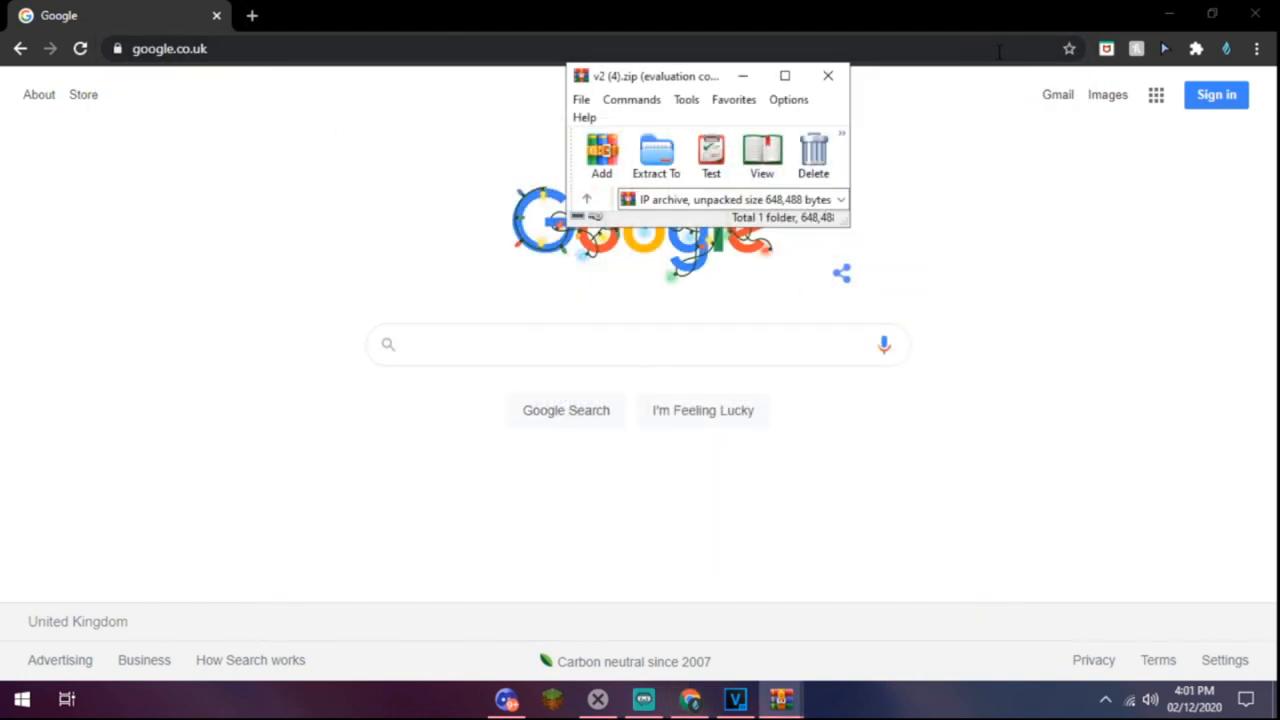
{"action": "mouse_move", "coordinate": [656, 156]}
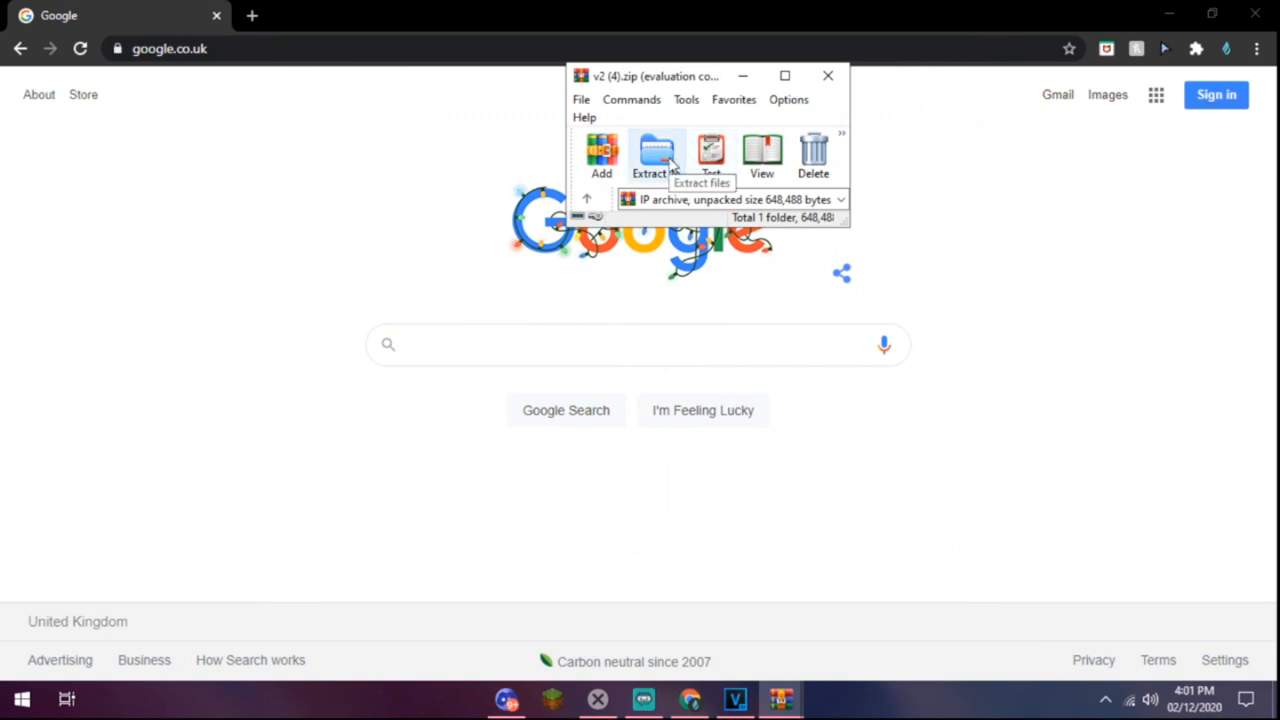
{"action": "left_click", "coordinate": [648, 156]}
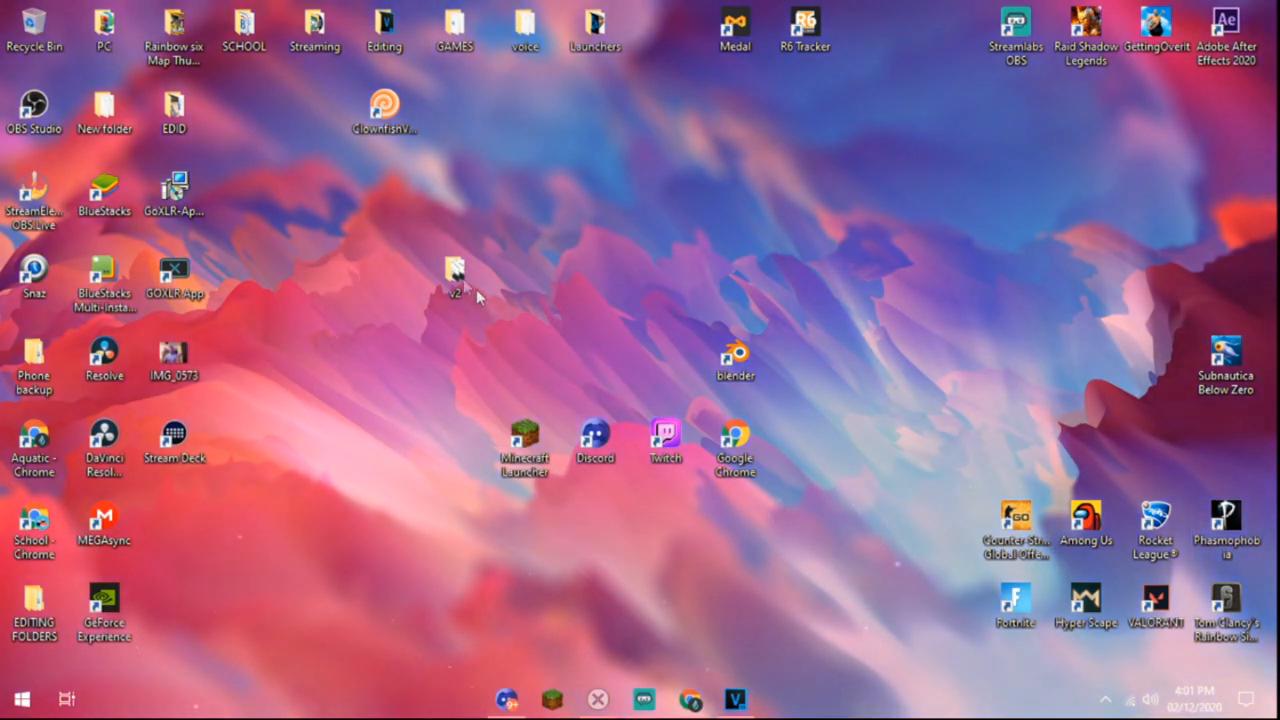
Browse into the extracted v2 folder and select the settings file.
{"action": "double_click", "coordinate": [456, 270]}
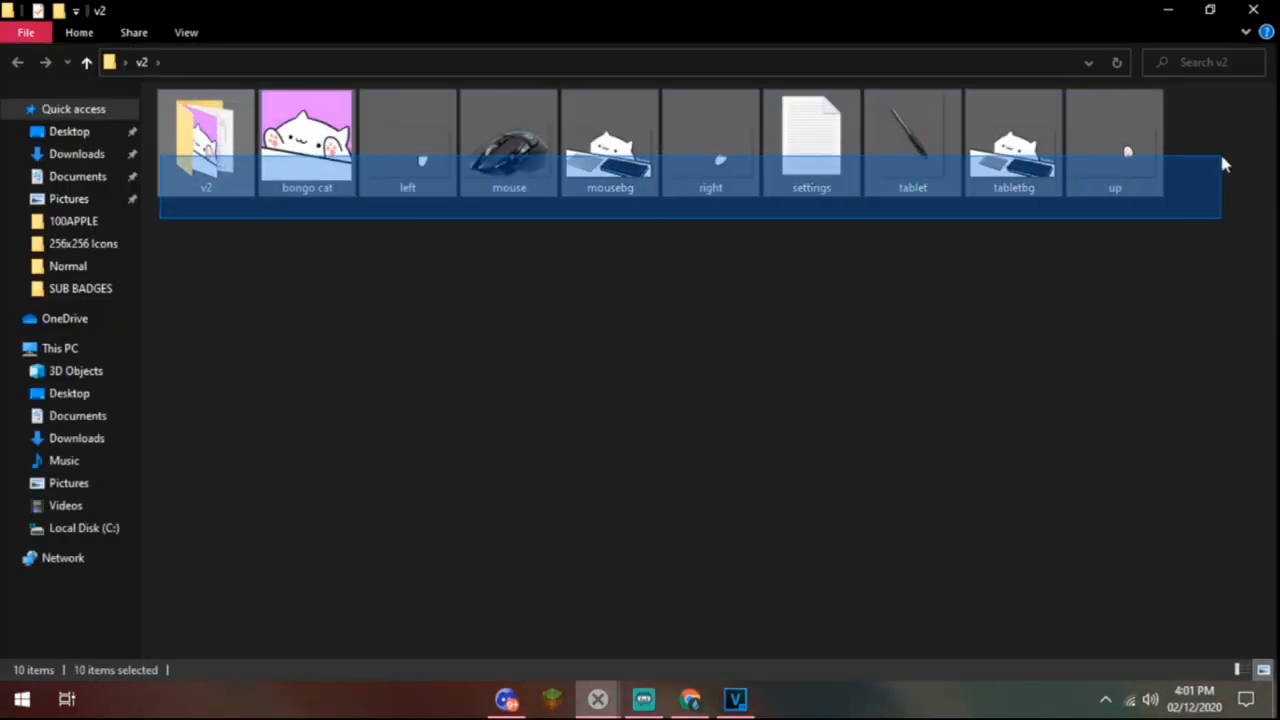
{"action": "left_click", "coordinate": [812, 140]}
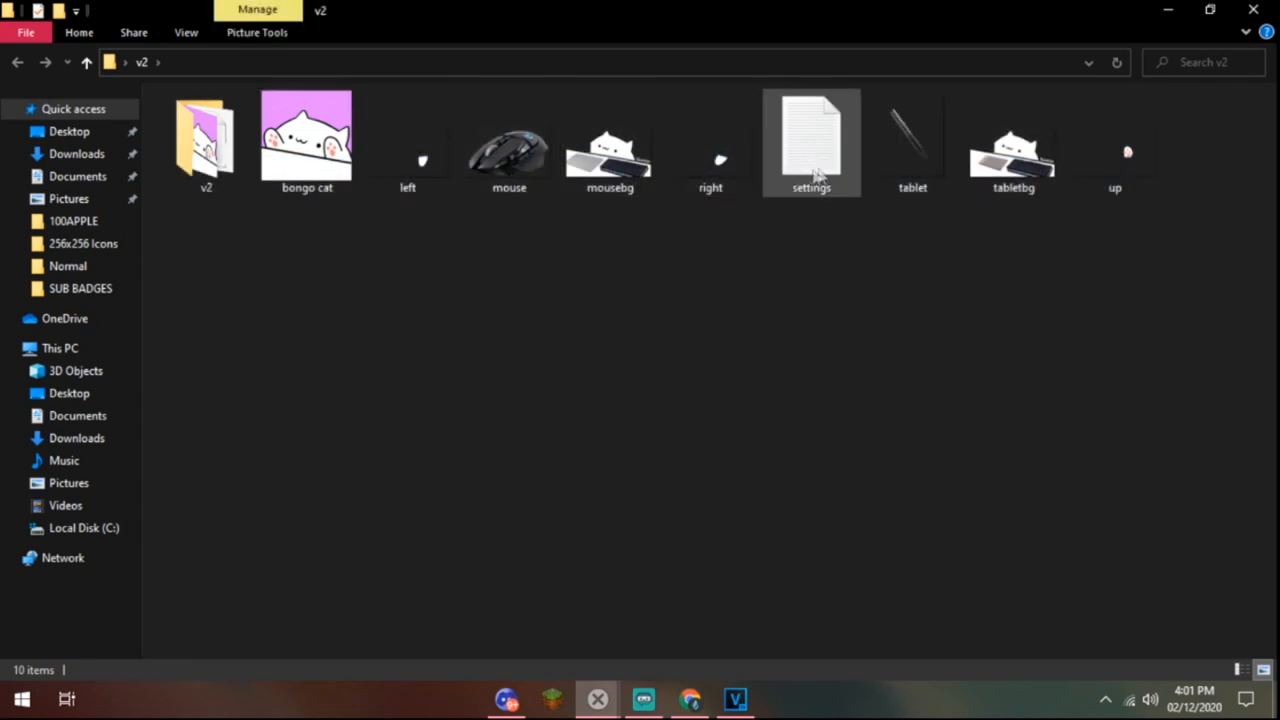
{"action": "left_click", "coordinate": [812, 140]}
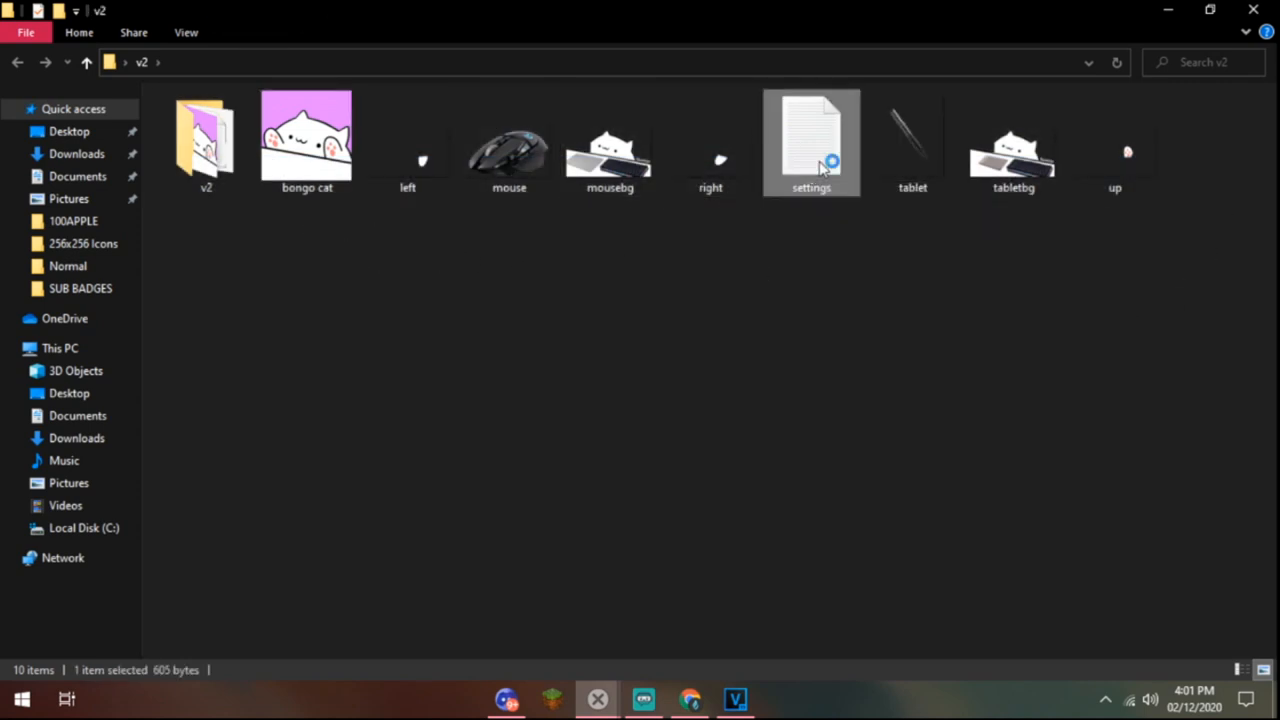
Edit settings in Notepad: Key 1 to W, Key 2's X replaced with SPACE.
{"action": "double_click", "coordinate": [812, 140]}
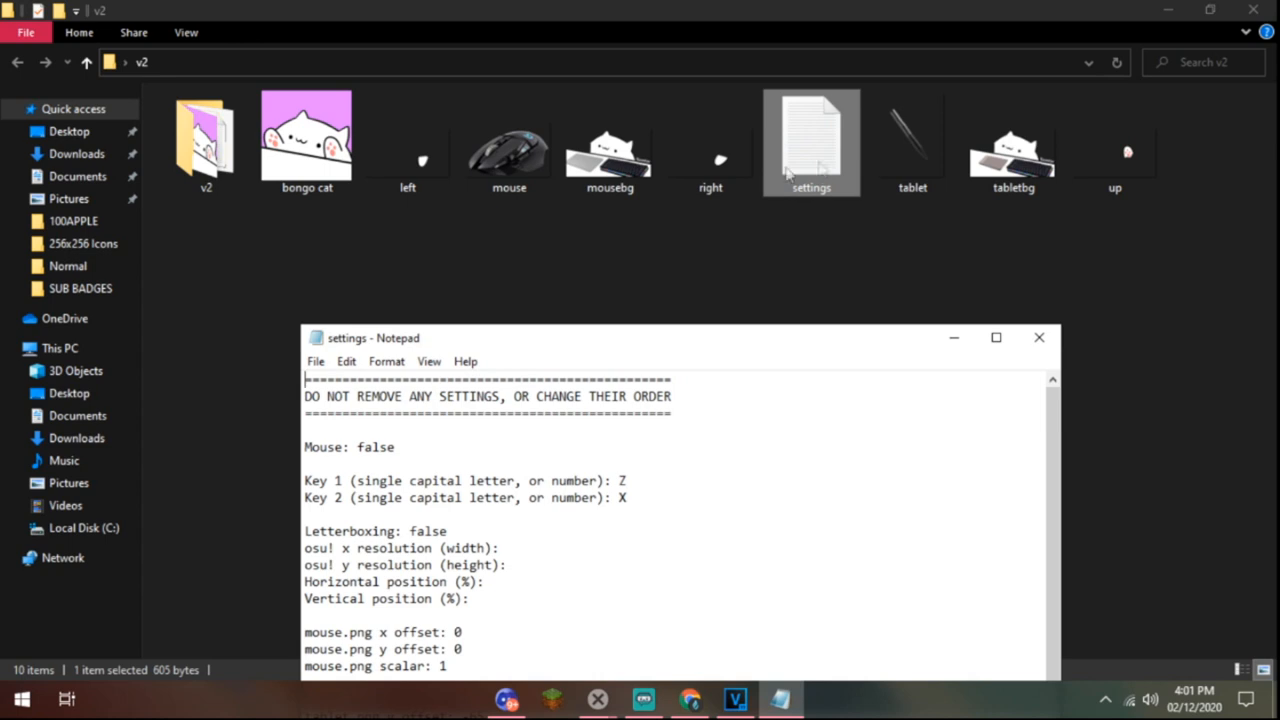
{"action": "left_click_drag", "start_coordinate": [680, 336], "coordinate": [580, 80]}
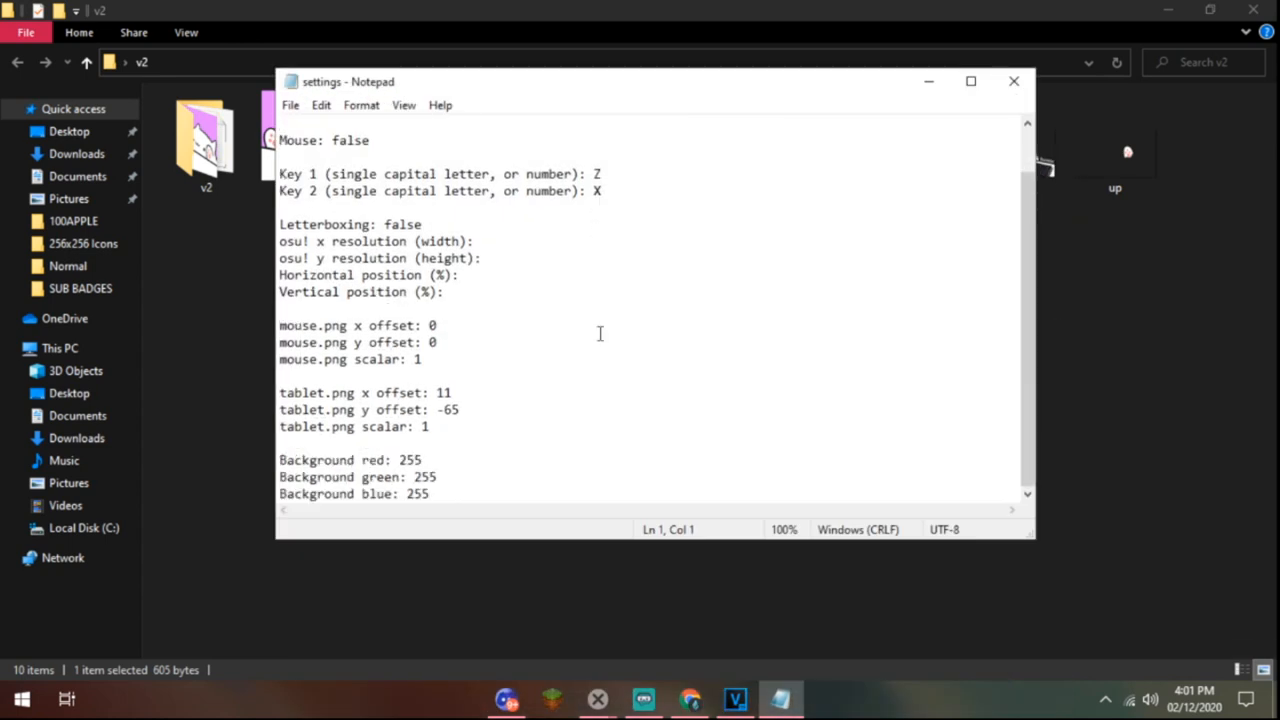
{"action": "mouse_move", "coordinate": [590, 340]}
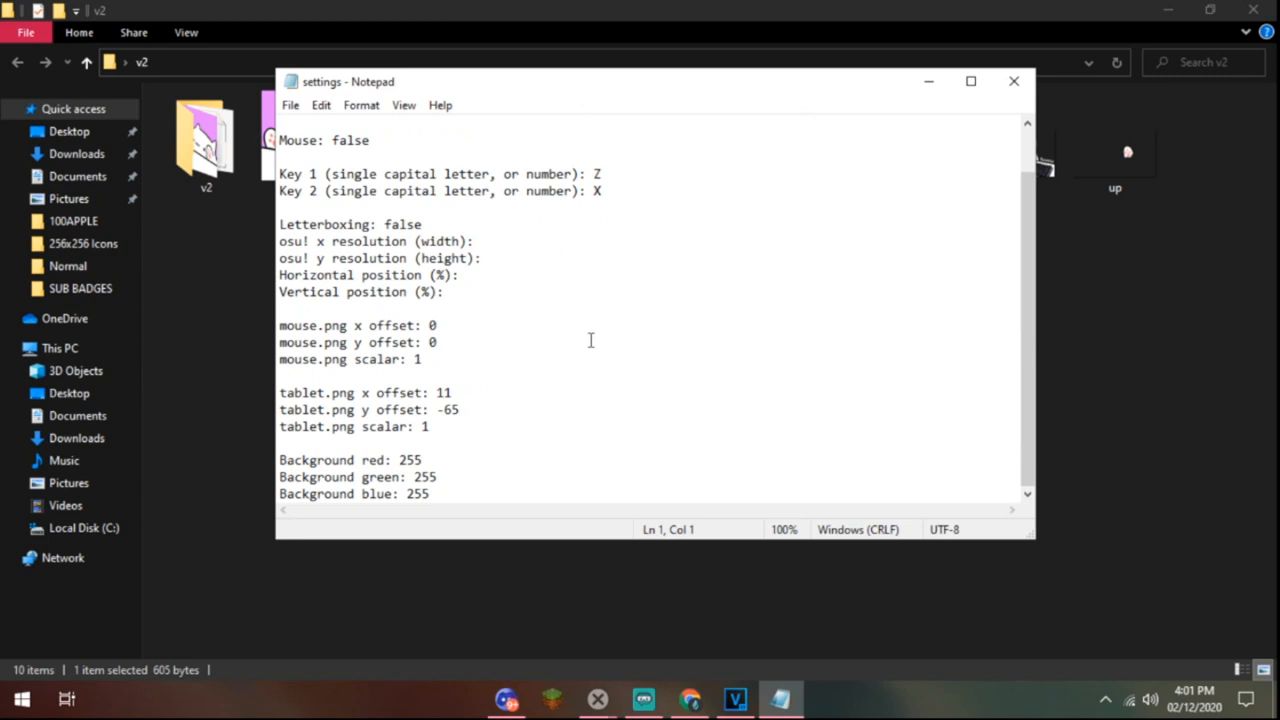
{"action": "scroll", "scroll_direction": "up", "scroll_amount": 3}
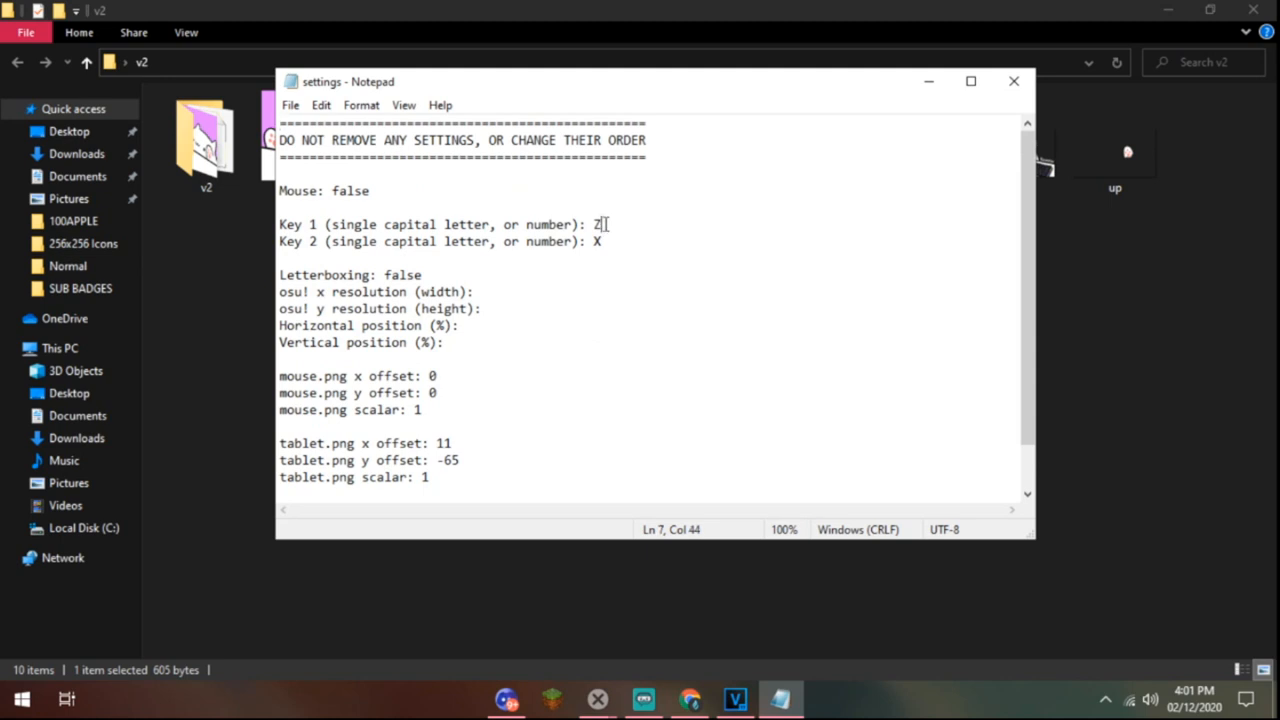
{"action": "type", "text": "W"}
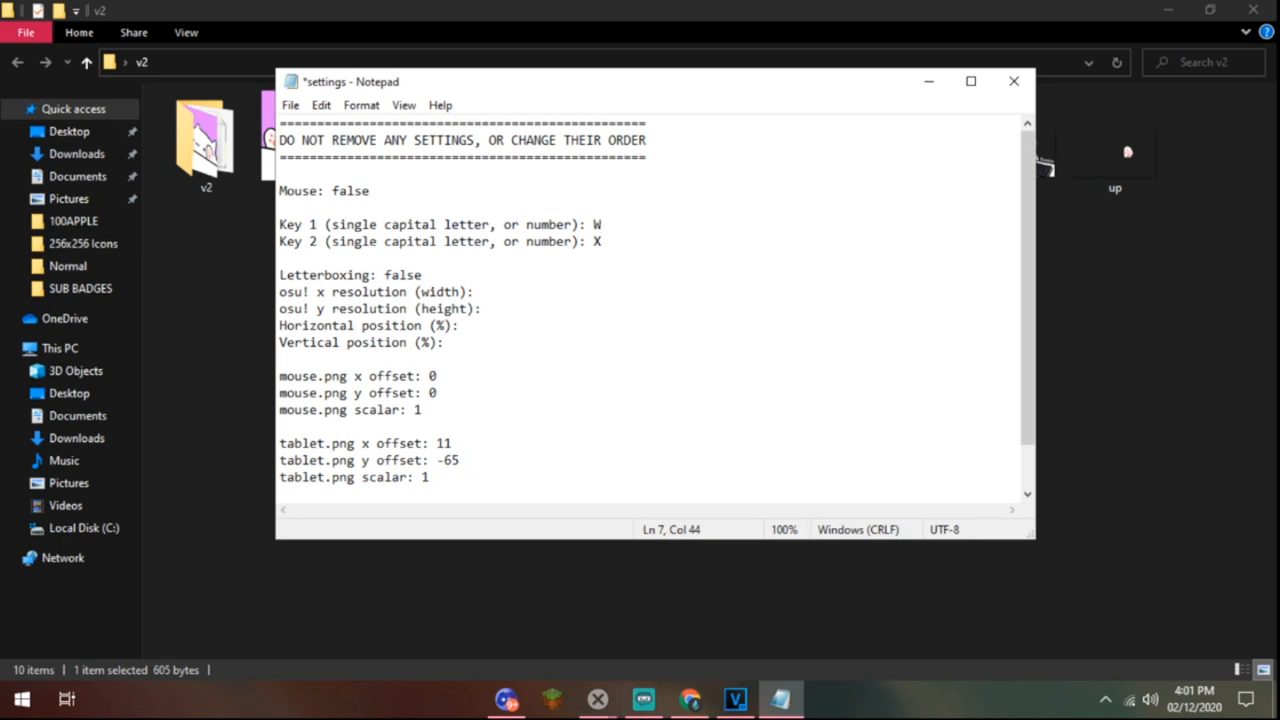
{"action": "left_click", "coordinate": [600, 240]}
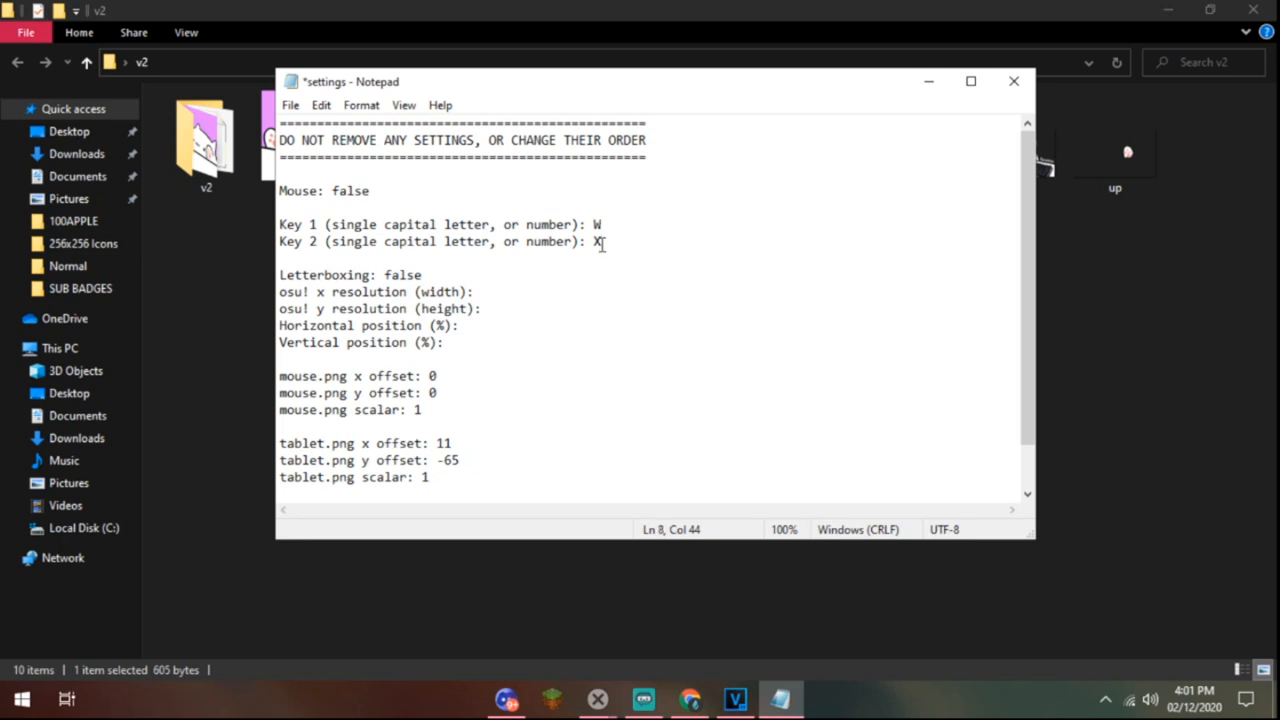
{"action": "key", "text": "Backspace"}
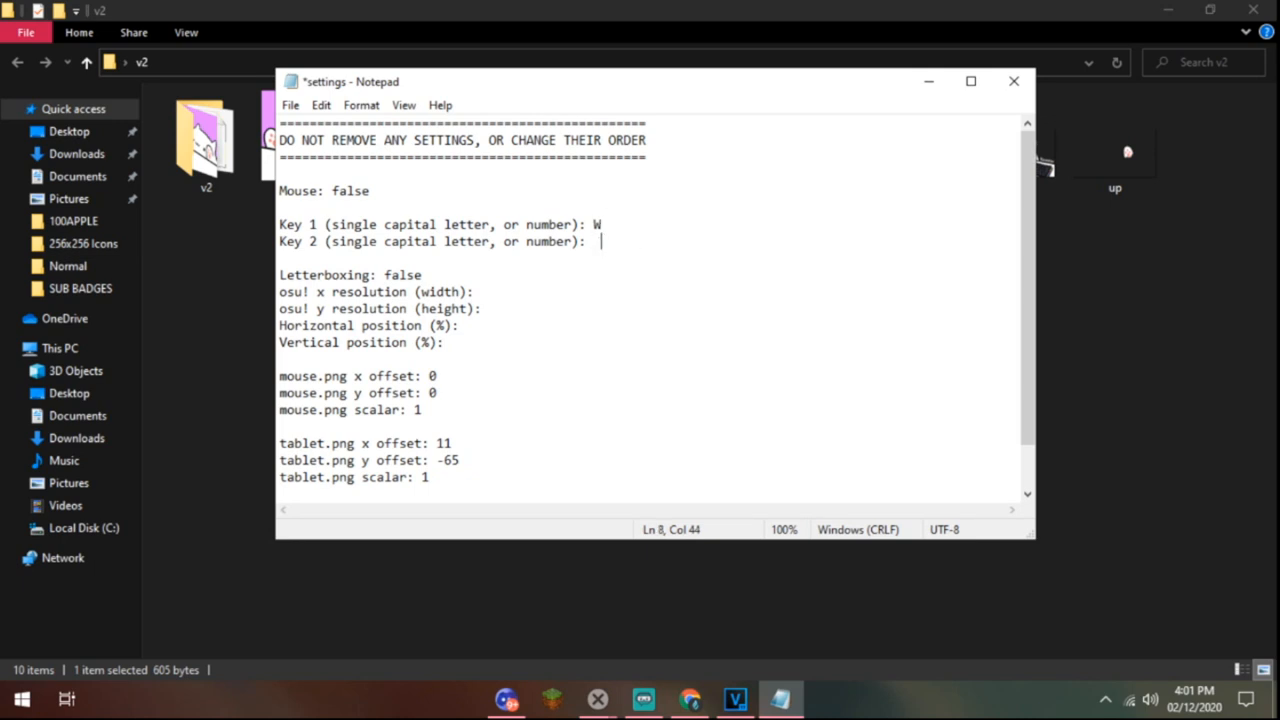
{"action": "type", "text": "SPACE"}
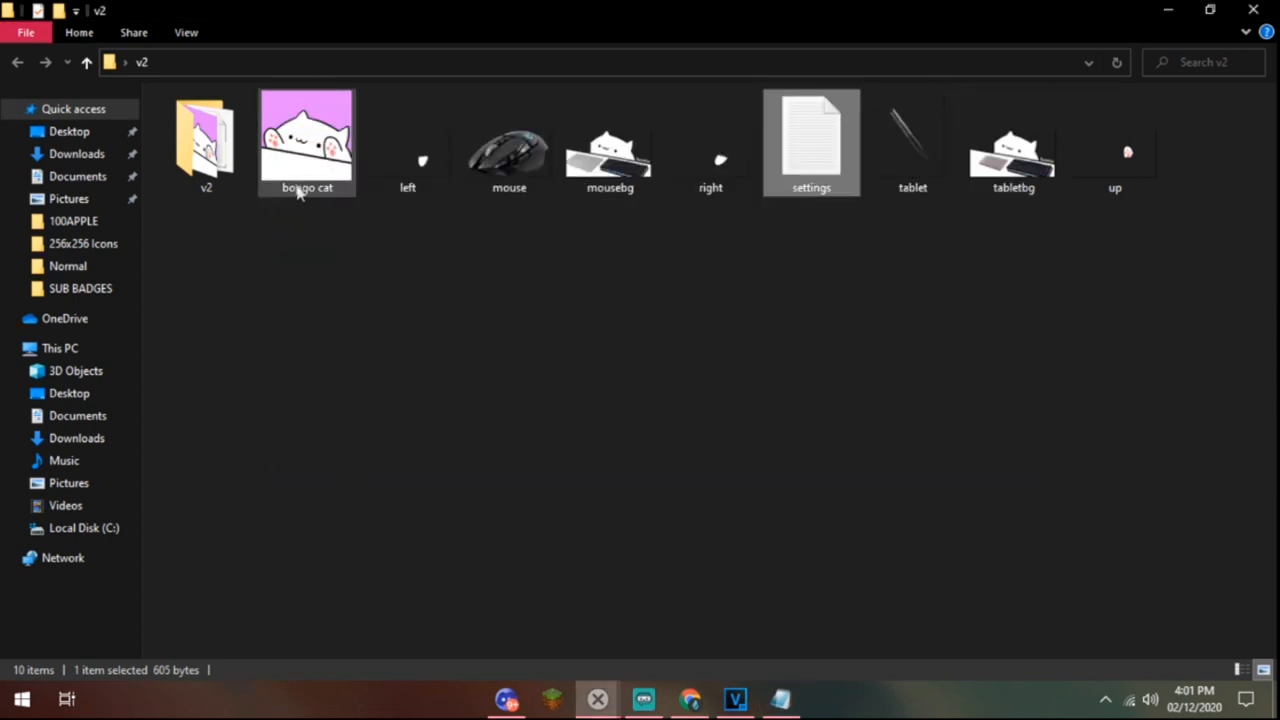
Launch bongo cat.exe from the v2 folder.
{"action": "double_click", "coordinate": [306, 140]}
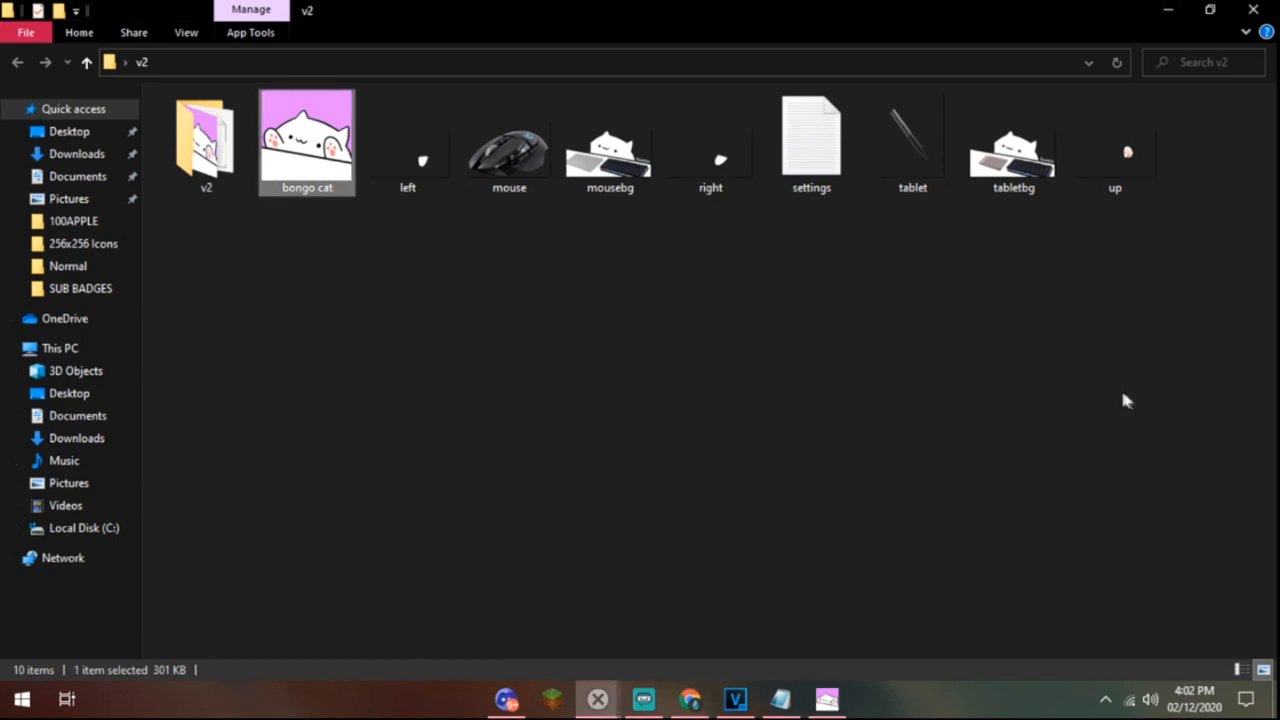
Save and close the settings file, then run Bongo Cat to test the keys.
{"action": "double_click", "coordinate": [812, 140]}
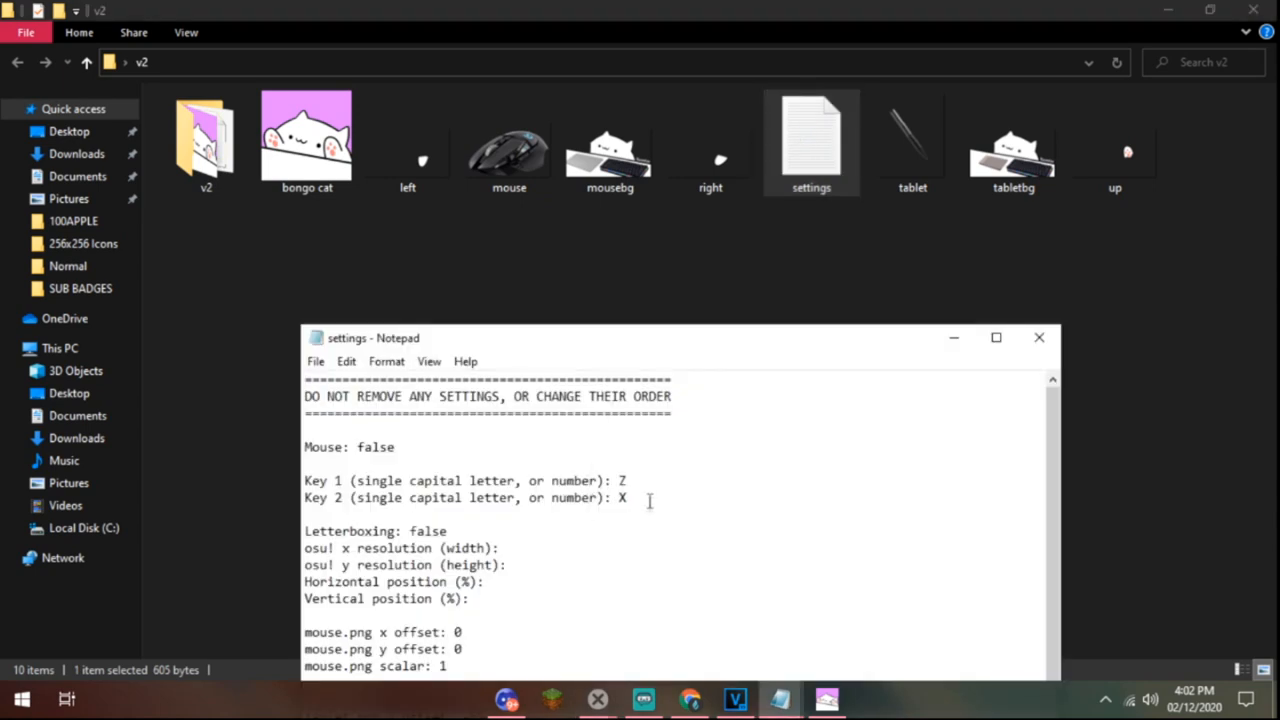
{"action": "mouse_move", "coordinate": [1044, 362]}
{"action": "type", "text": "SPACE"}
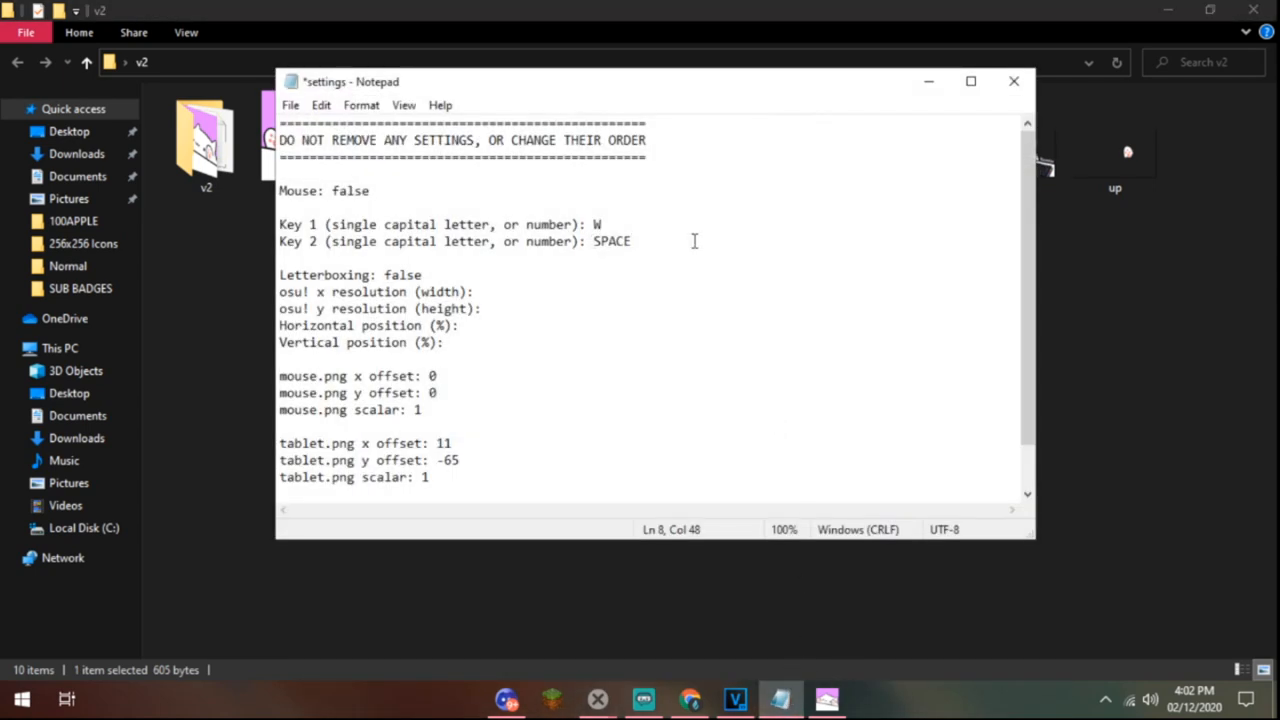
{"action": "left_click", "coordinate": [1012, 80]}
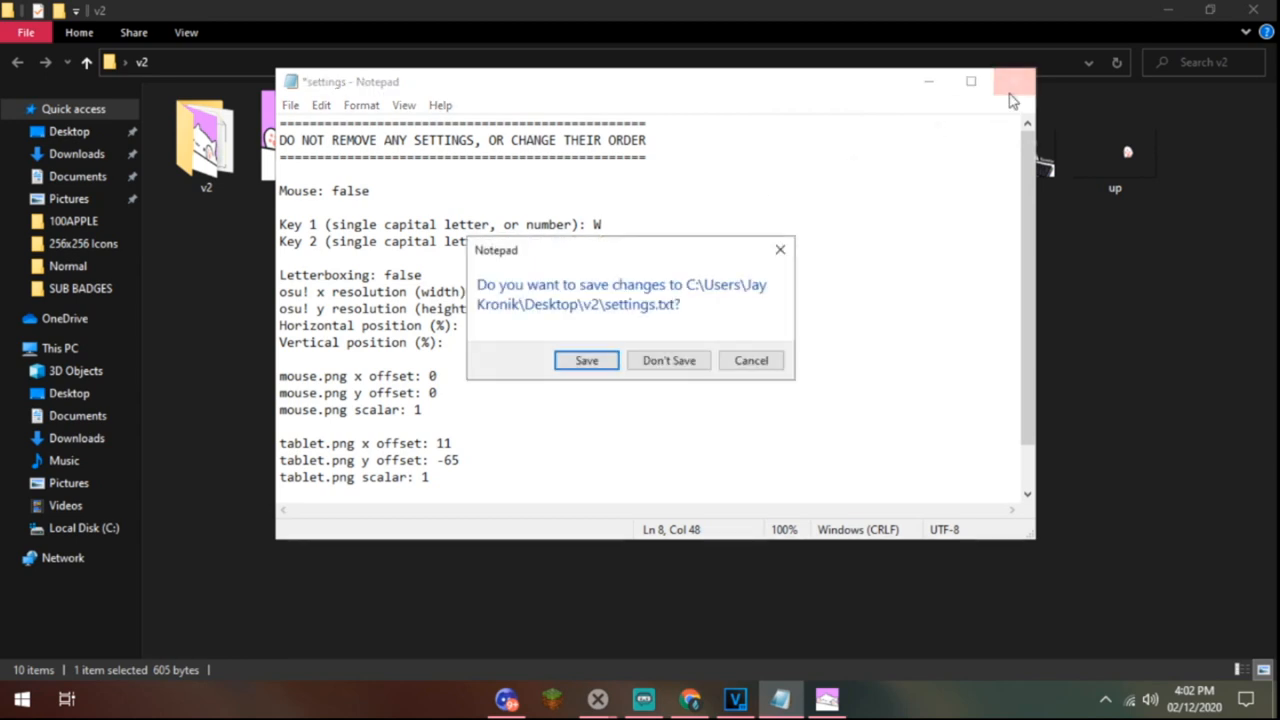
{"action": "left_click", "coordinate": [668, 360]}
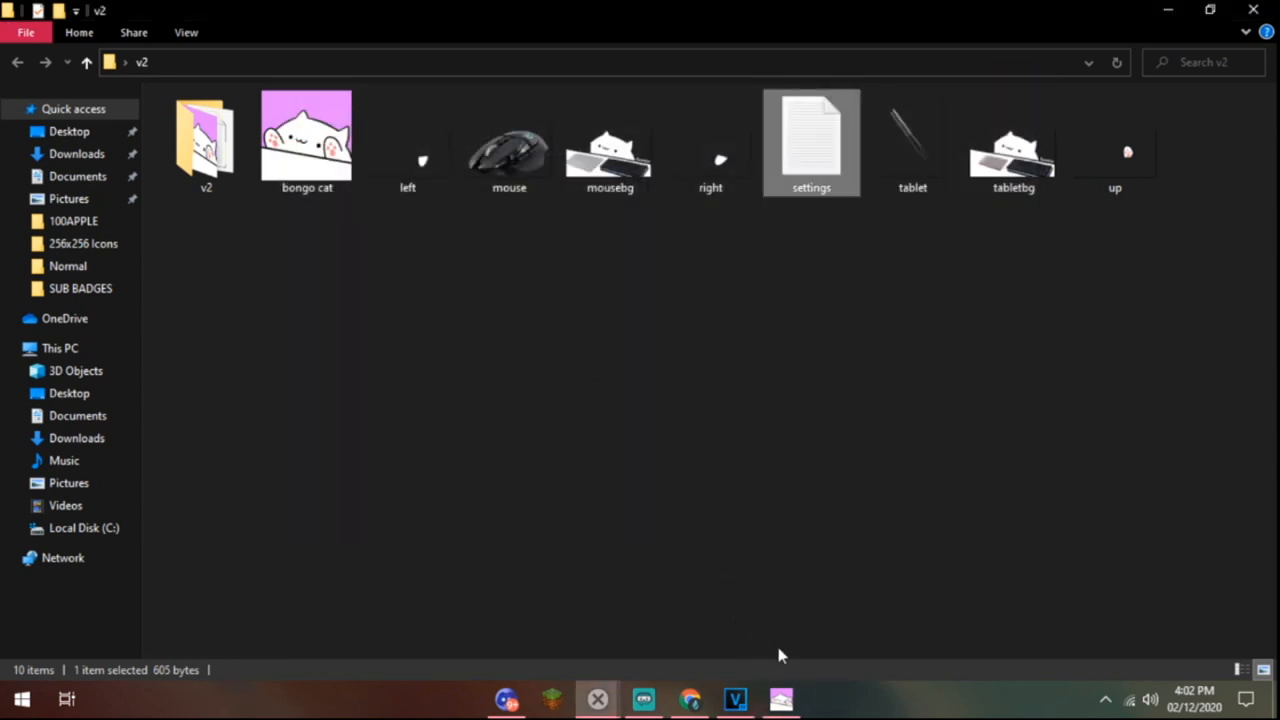
{"action": "double_click", "coordinate": [912, 140]}
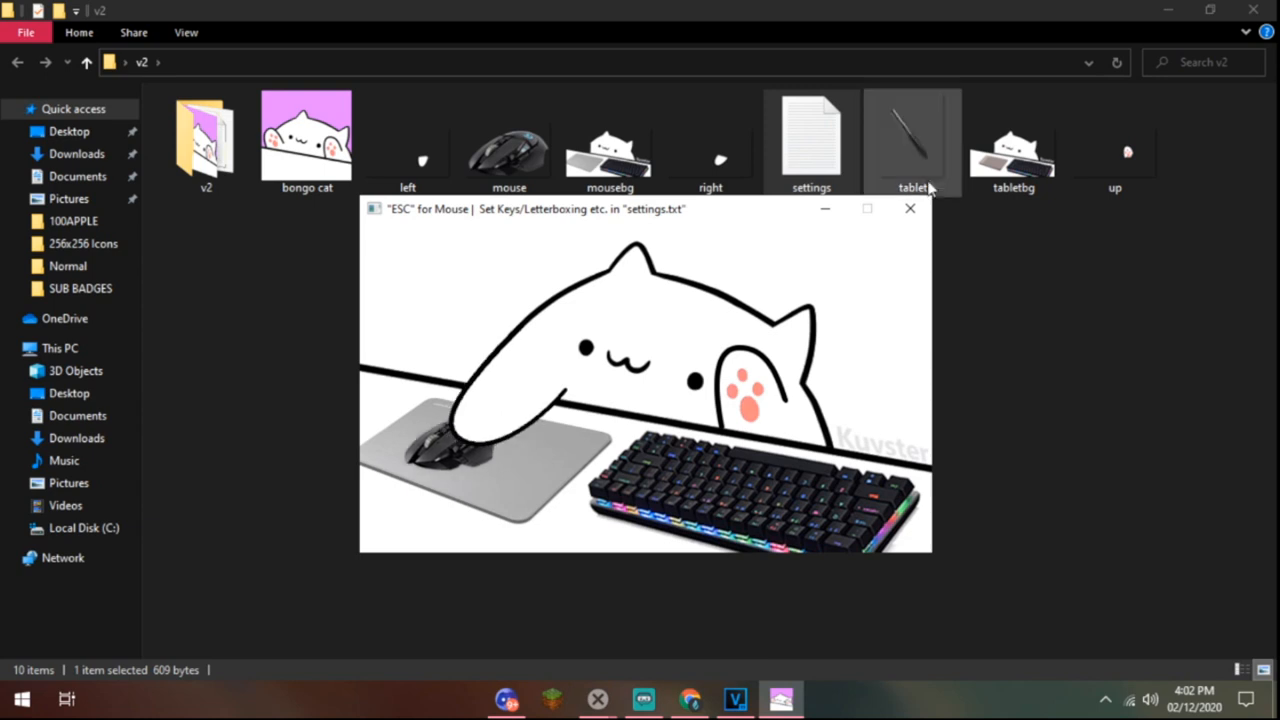
{"action": "left_click", "coordinate": [306, 140]}
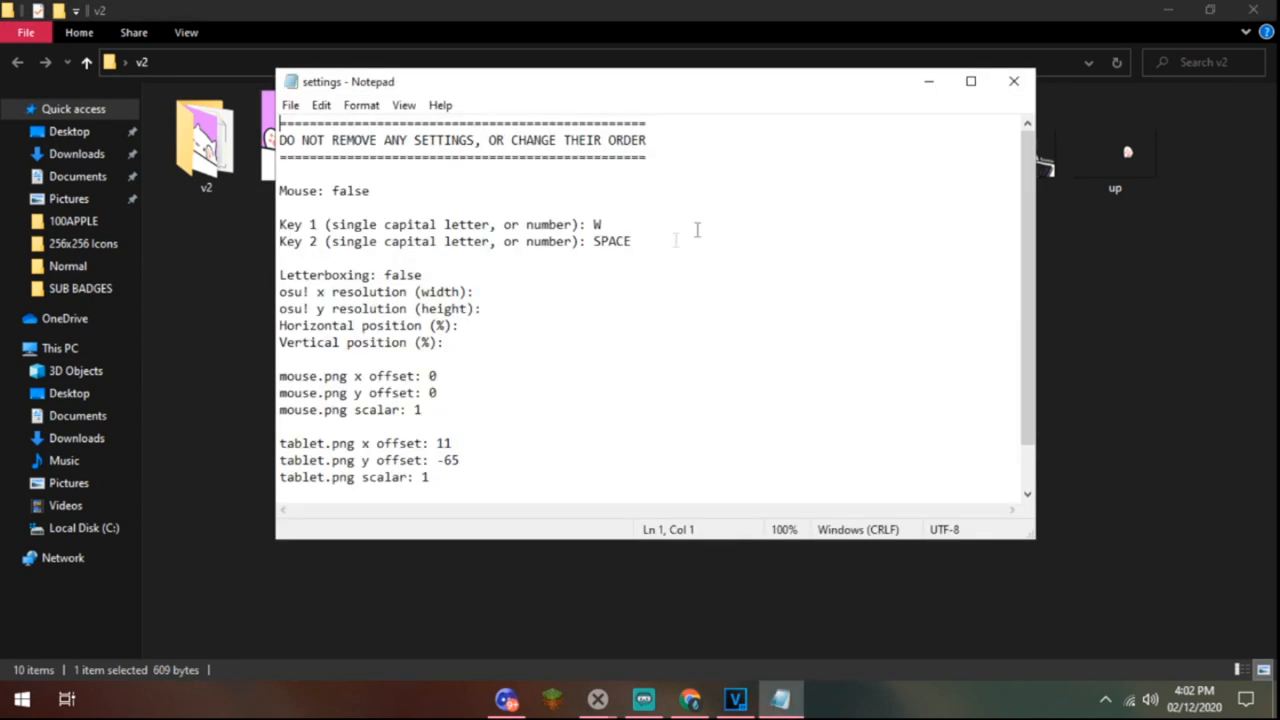
Change Key 2 from SPACE to S in settings.txt and save the file.
{"action": "double_click", "coordinate": [612, 240]}
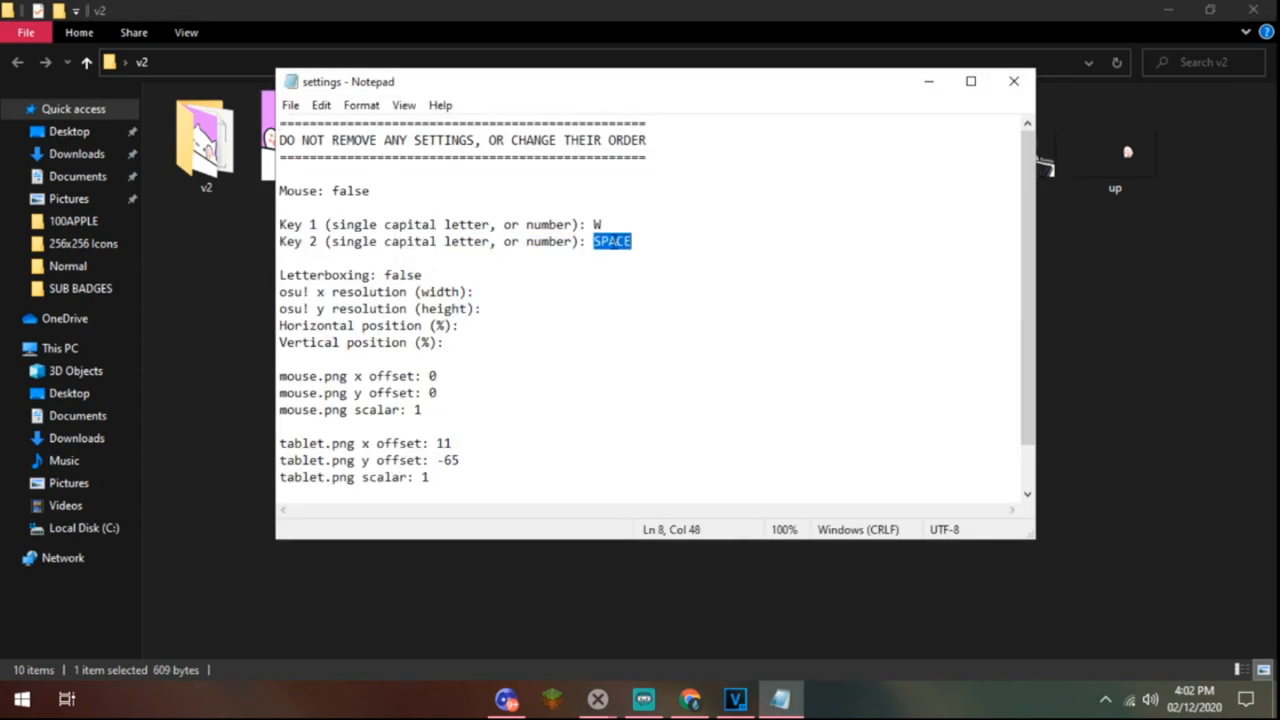
{"action": "type", "text": "W"}
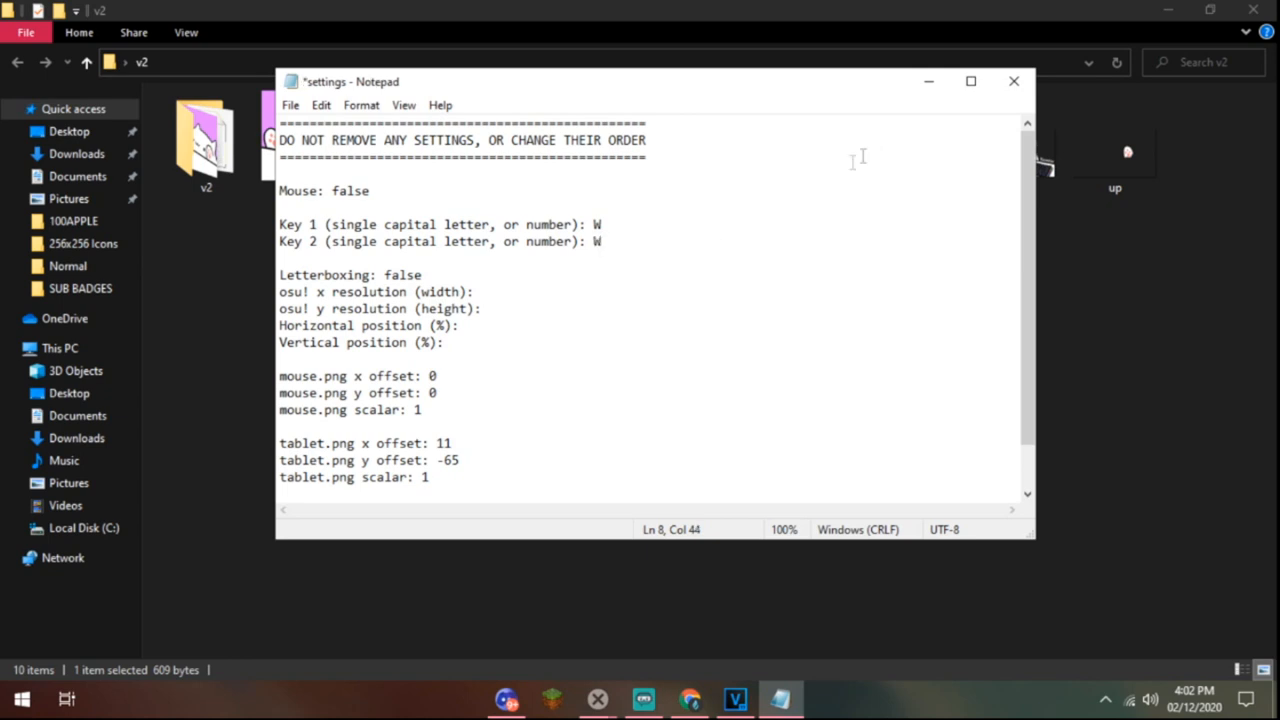
{"action": "type", "text": "S"}
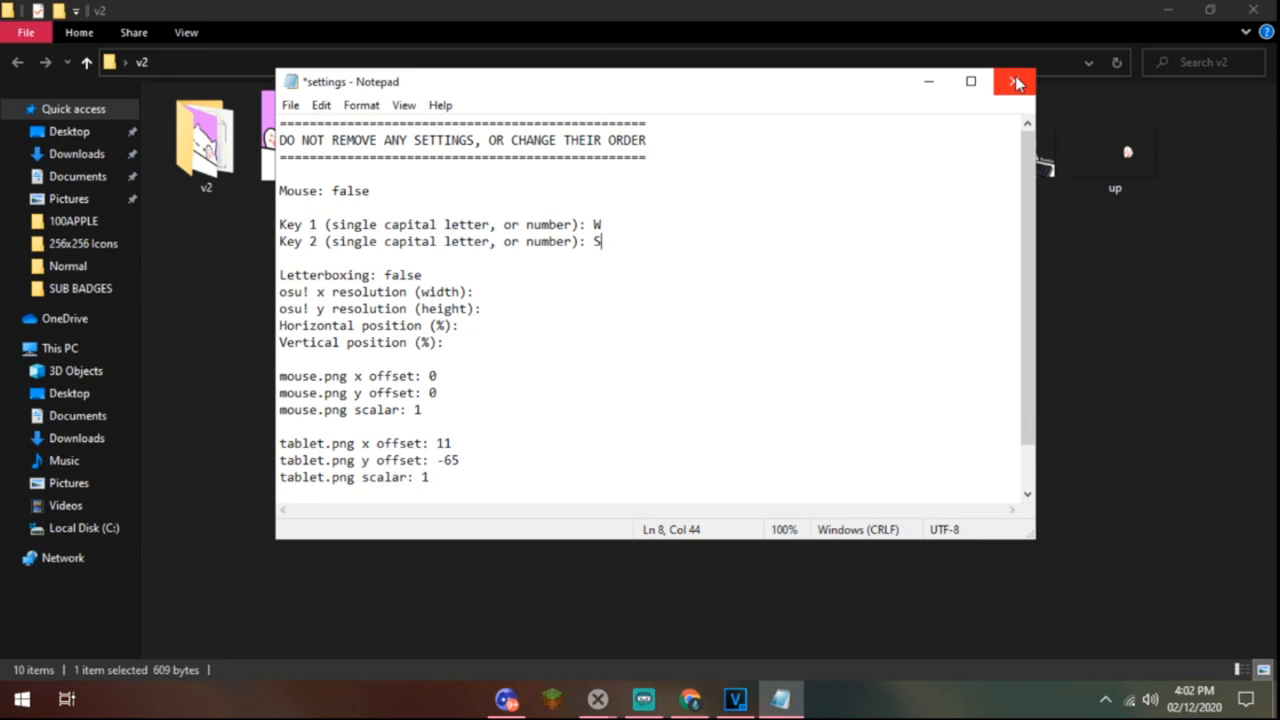
{"action": "left_click", "coordinate": [1014, 80]}
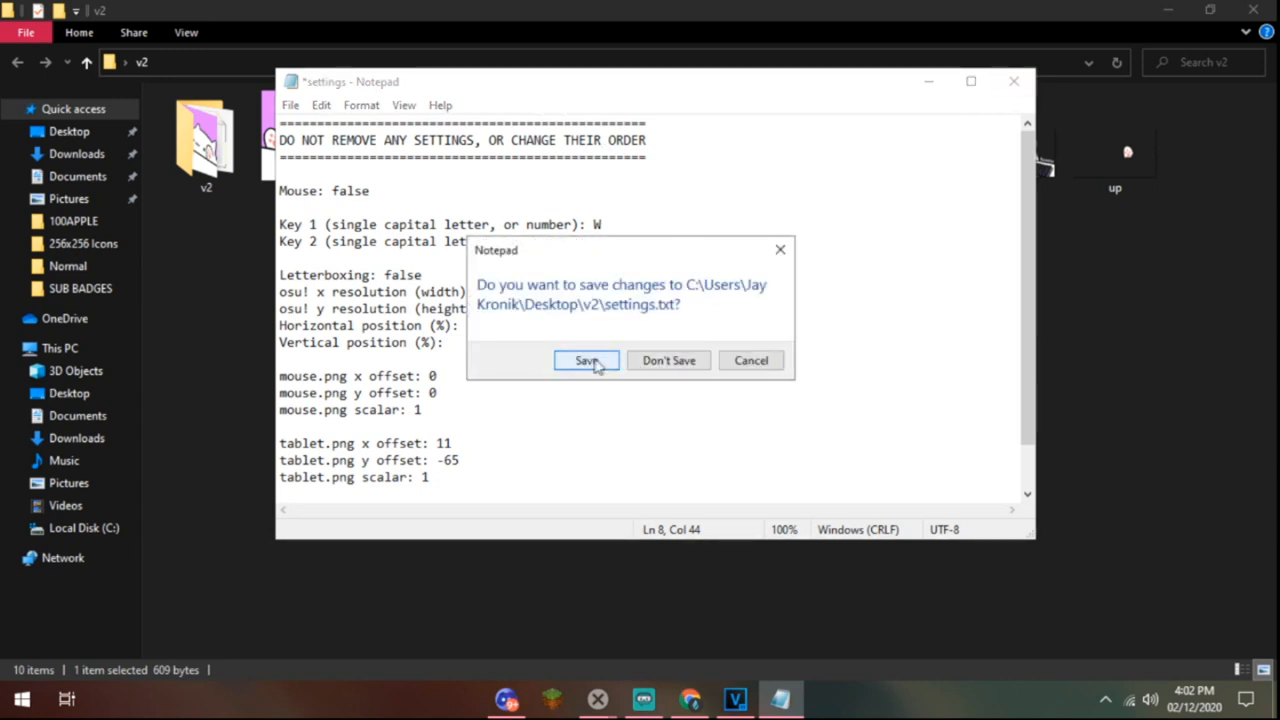
{"action": "left_click", "coordinate": [586, 360]}
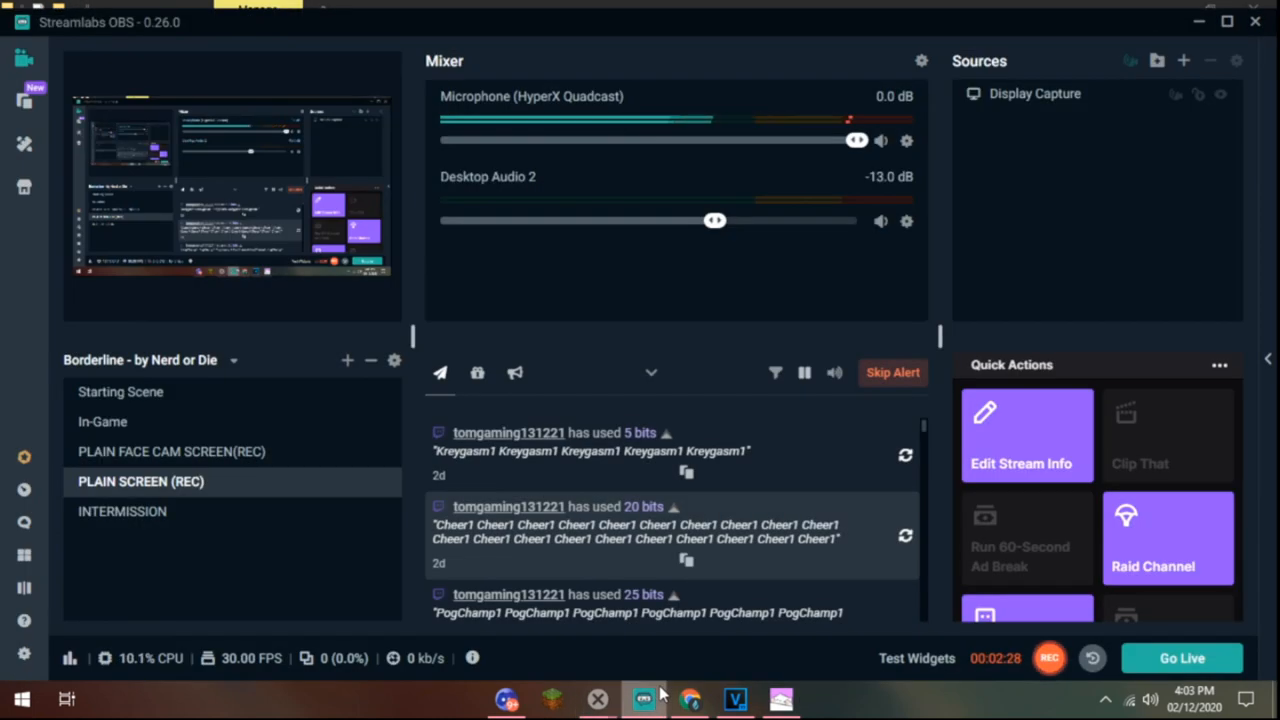
{"action": "mouse_move", "coordinate": [1110, 82]}
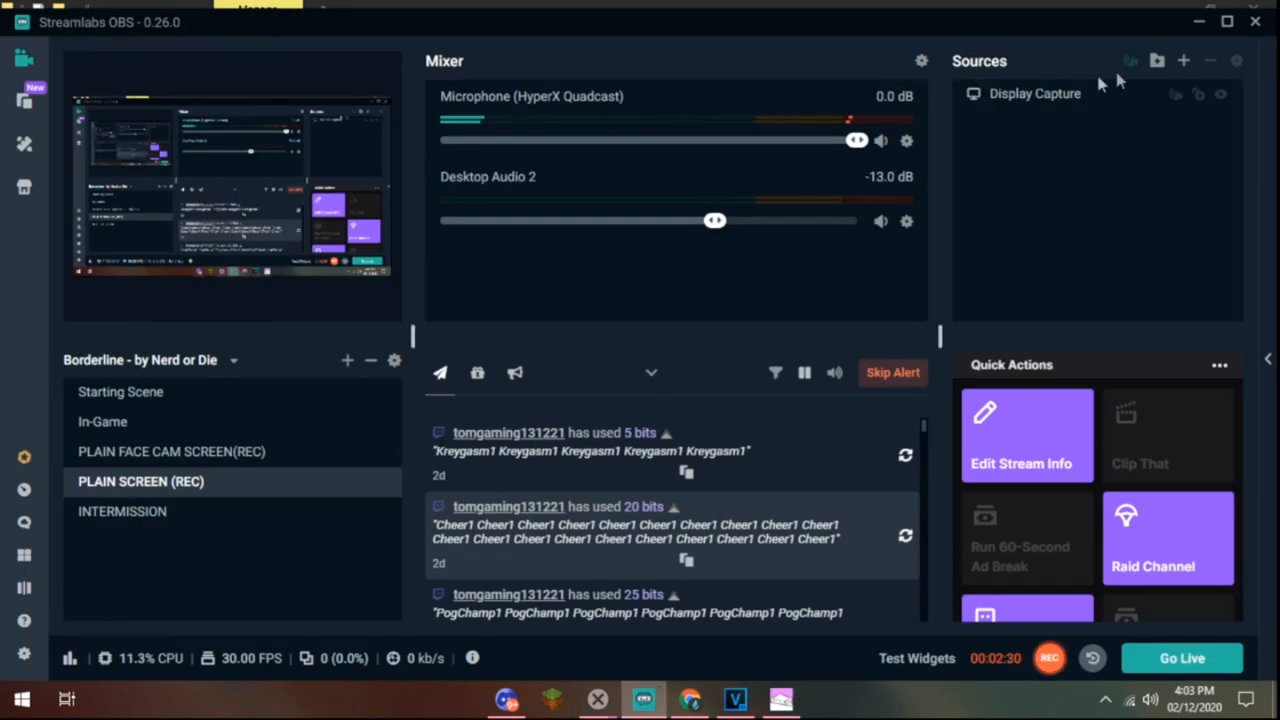
Add a new Game Capture source named BOngo cat to the scene.
{"action": "left_click", "coordinate": [1184, 60]}
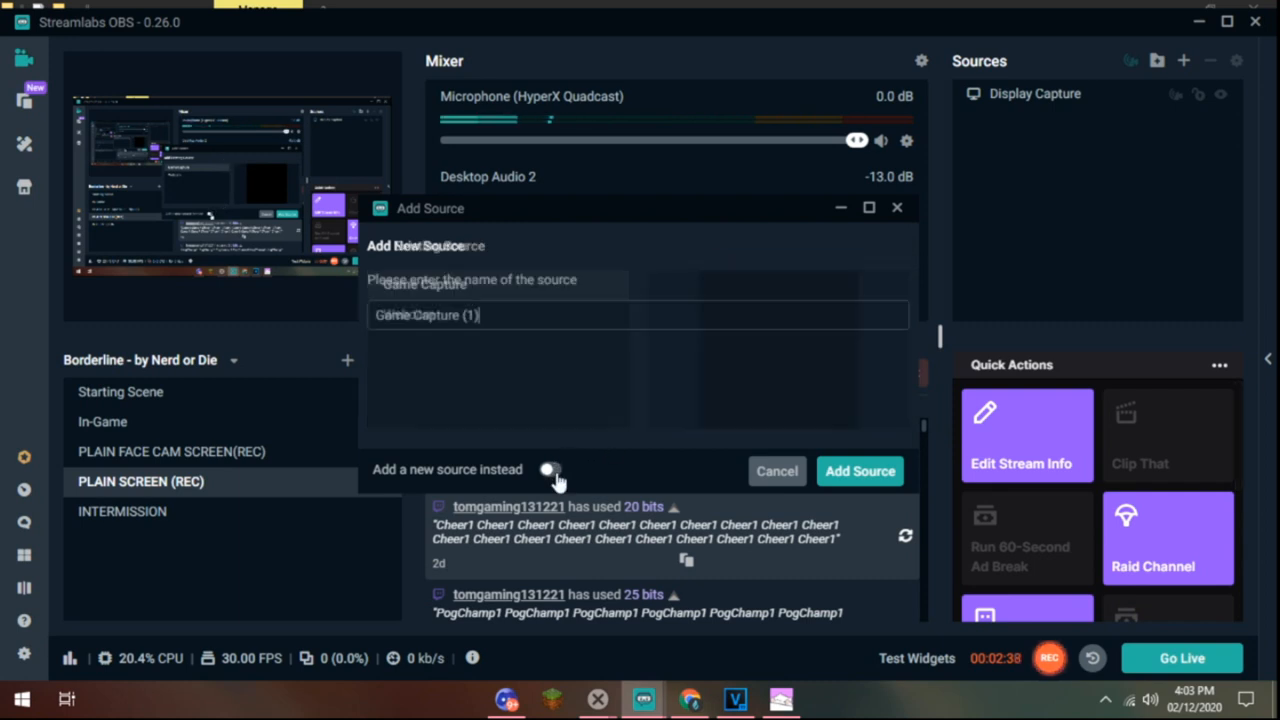
{"action": "left_click", "coordinate": [550, 468]}
{"action": "type", "text": "BOn"}
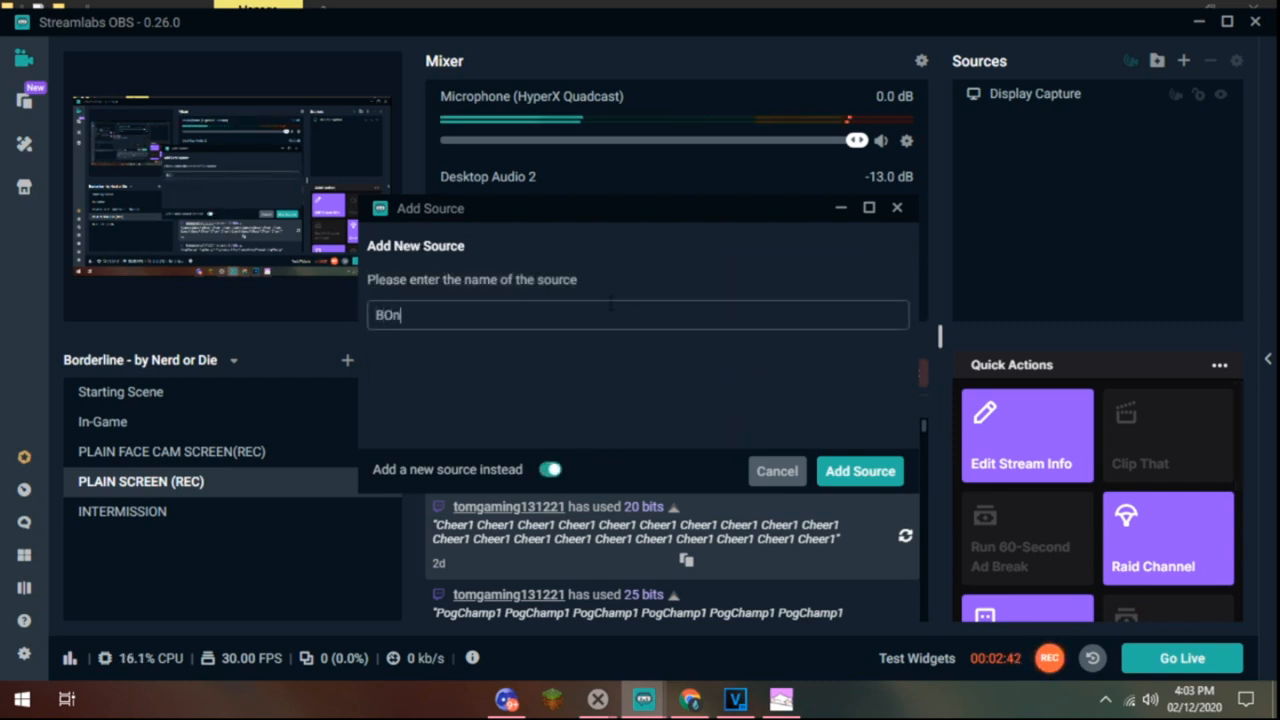
{"action": "type", "text": "go cat"}
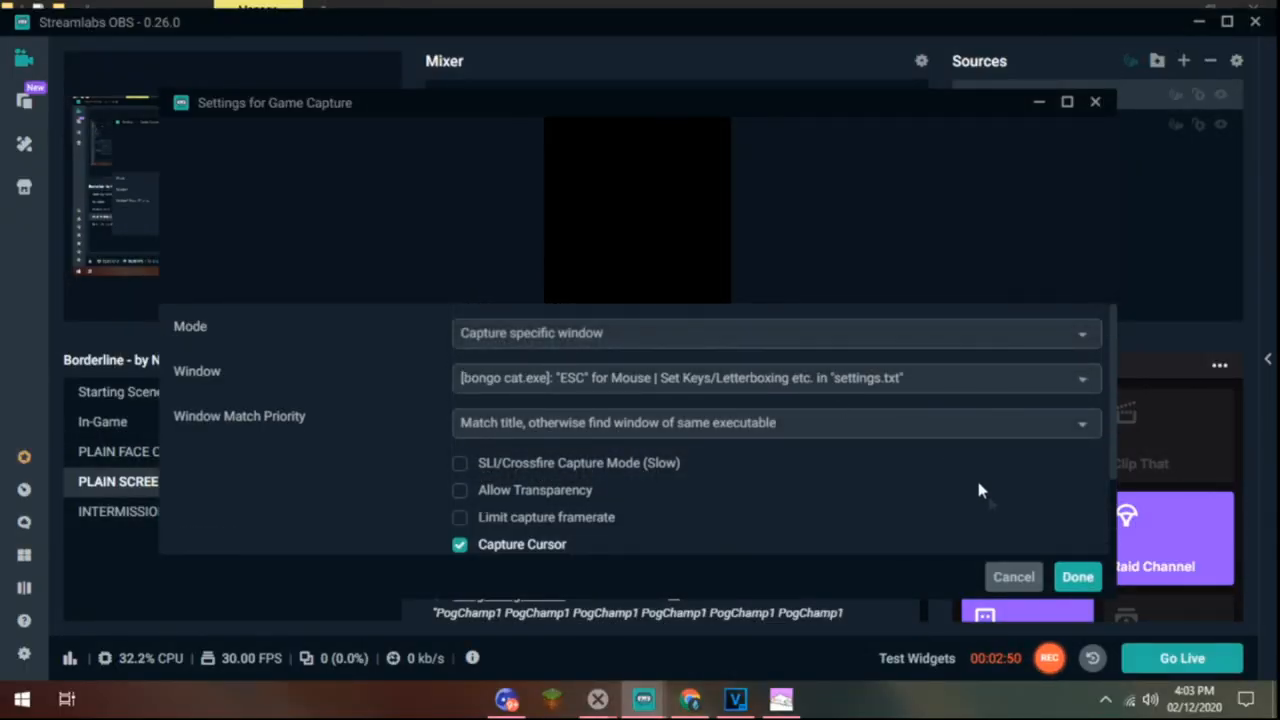
{"action": "left_click", "coordinate": [1076, 576]}
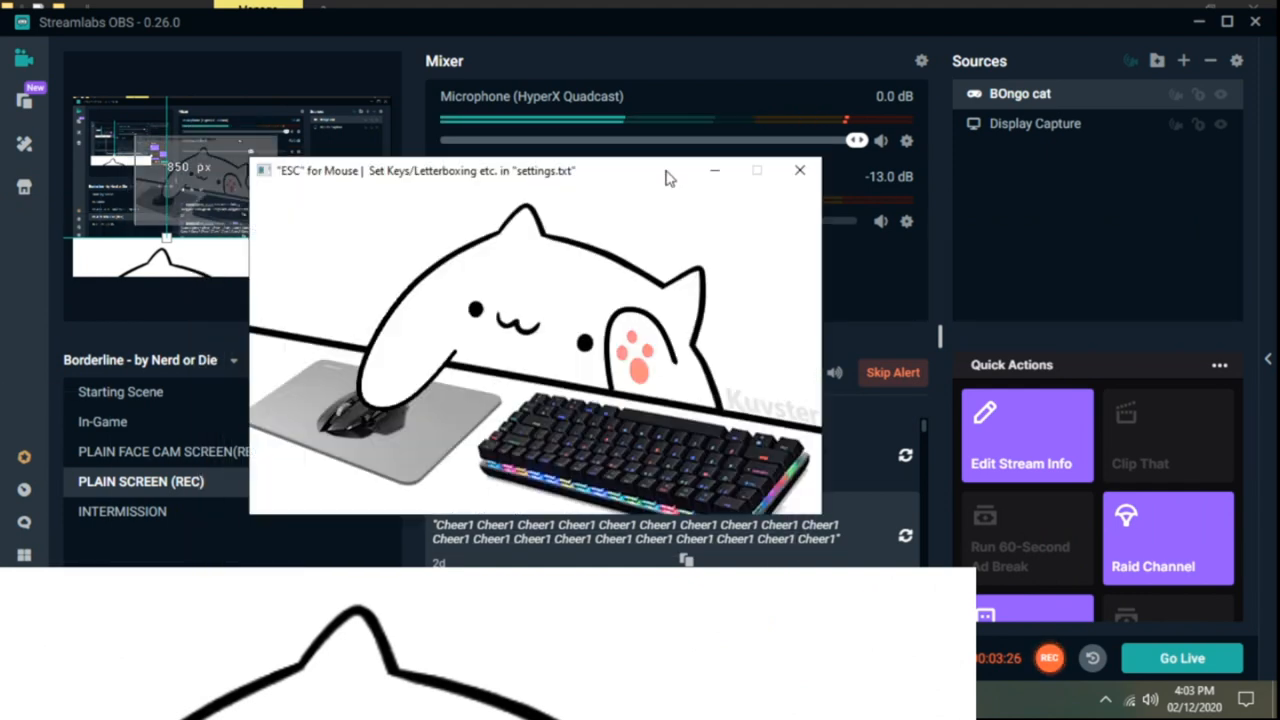
{"action": "mouse_move", "coordinate": [336, 170]}
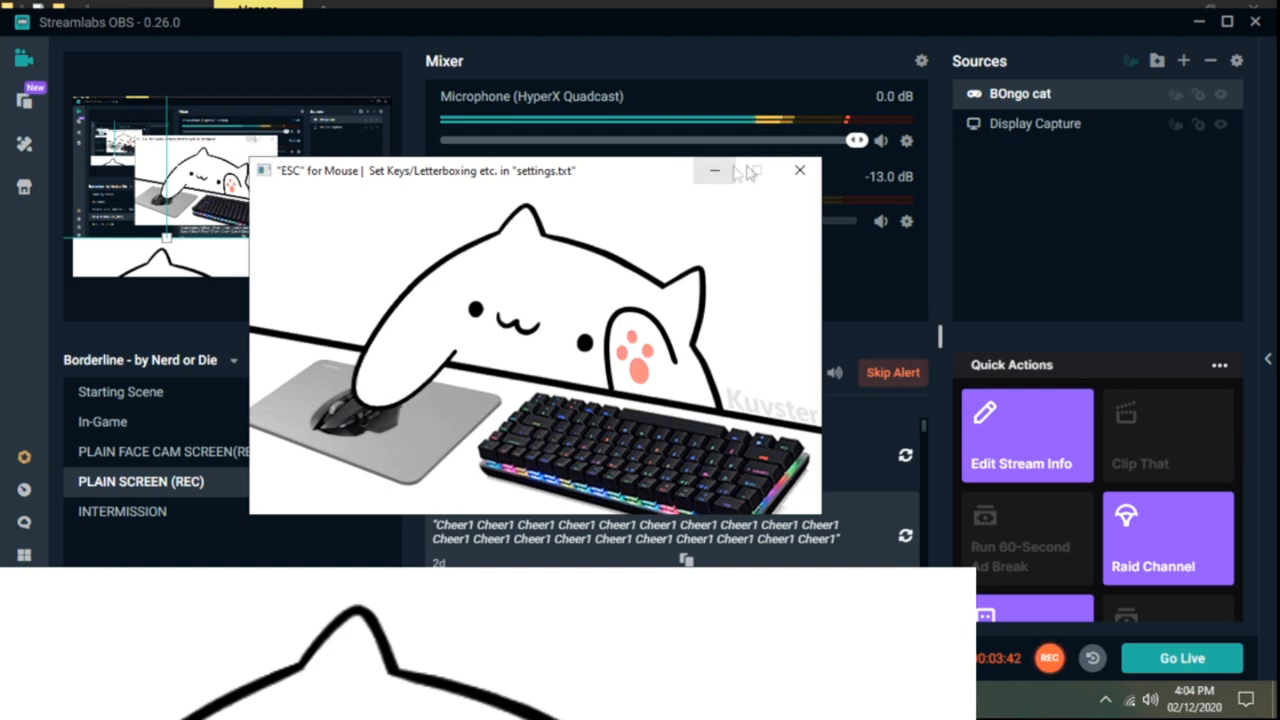
Minimize the Bongo Cat window, leaving the cat captured in the preview.
{"action": "left_click", "coordinate": [800, 170]}
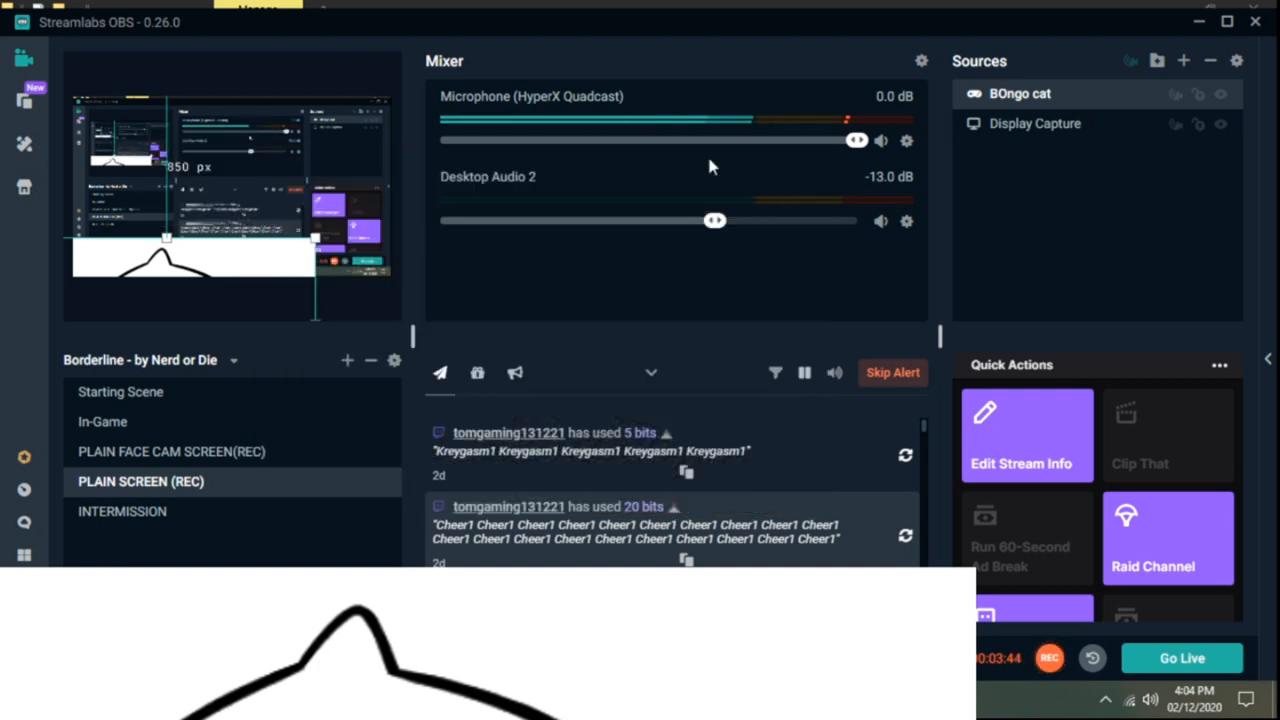